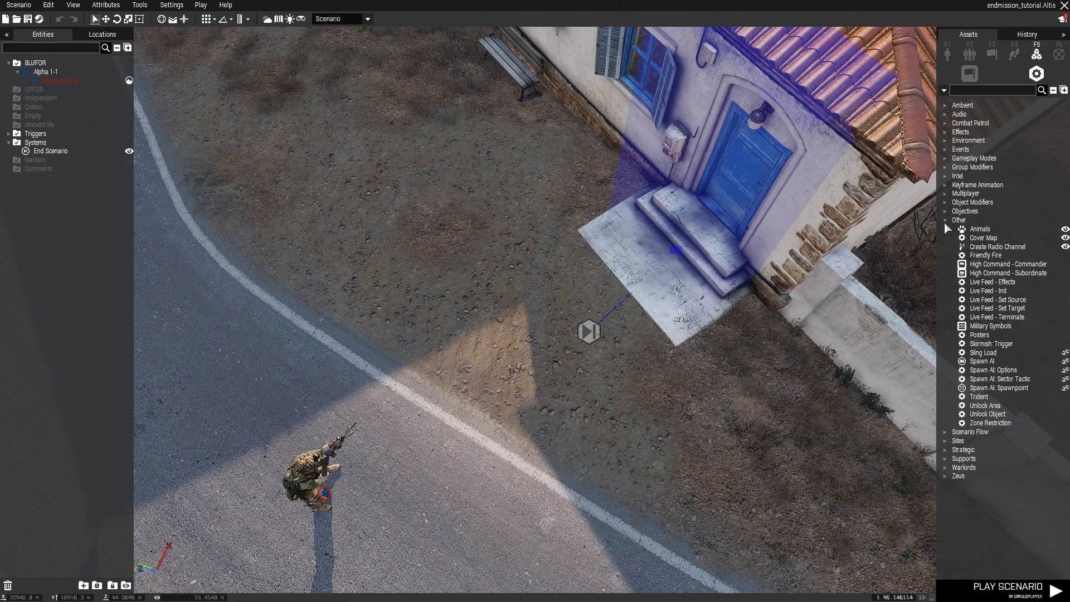
Search the asset browser for 'end' to locate the End Scenario module, then clear the search
left_click(947, 220)
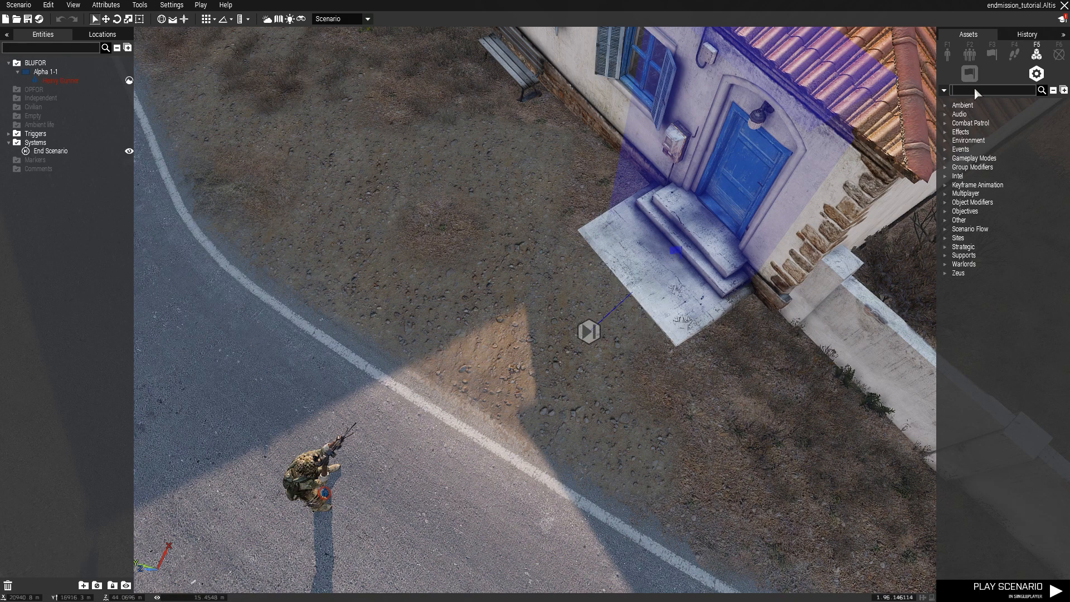
type("end")
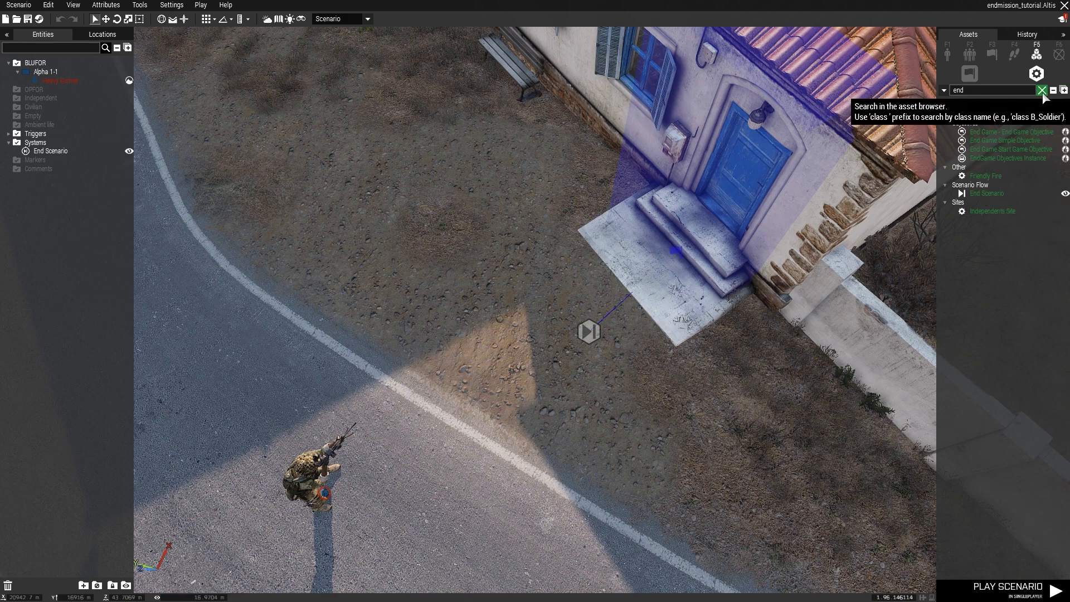
left_click(1041, 89)
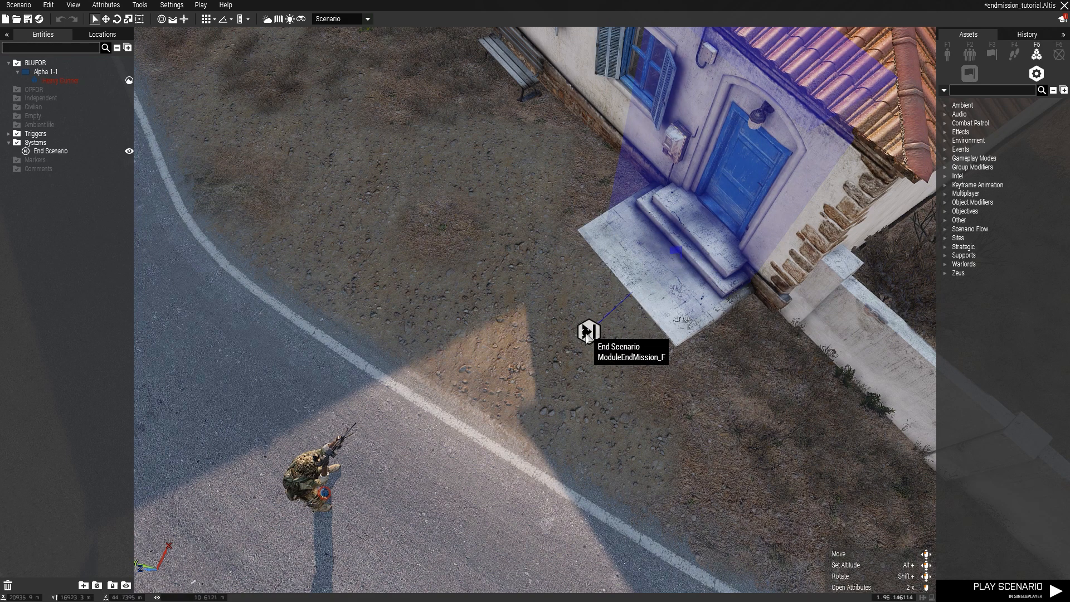
Set the End Scenario module to type Mission Failed with custom status Completed
double_click(589, 328)
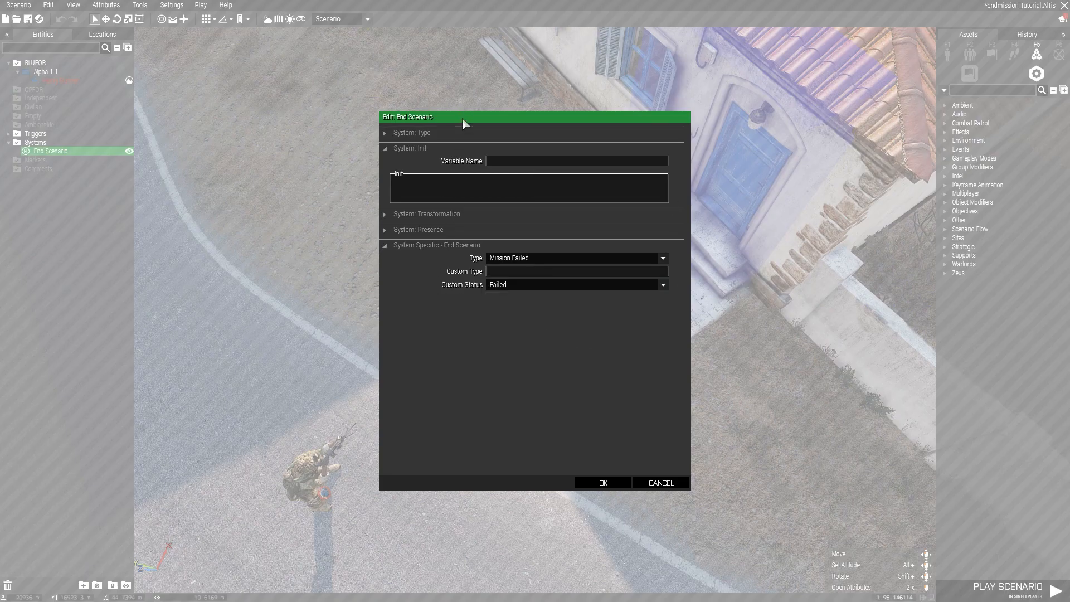
mouse_move(449, 292)
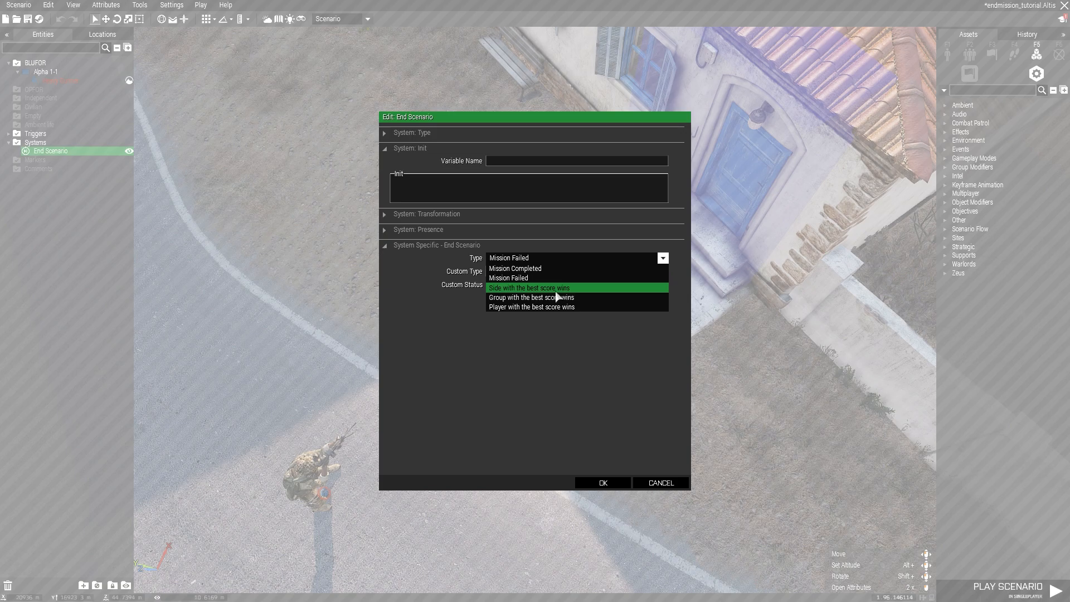
left_click(508, 277)
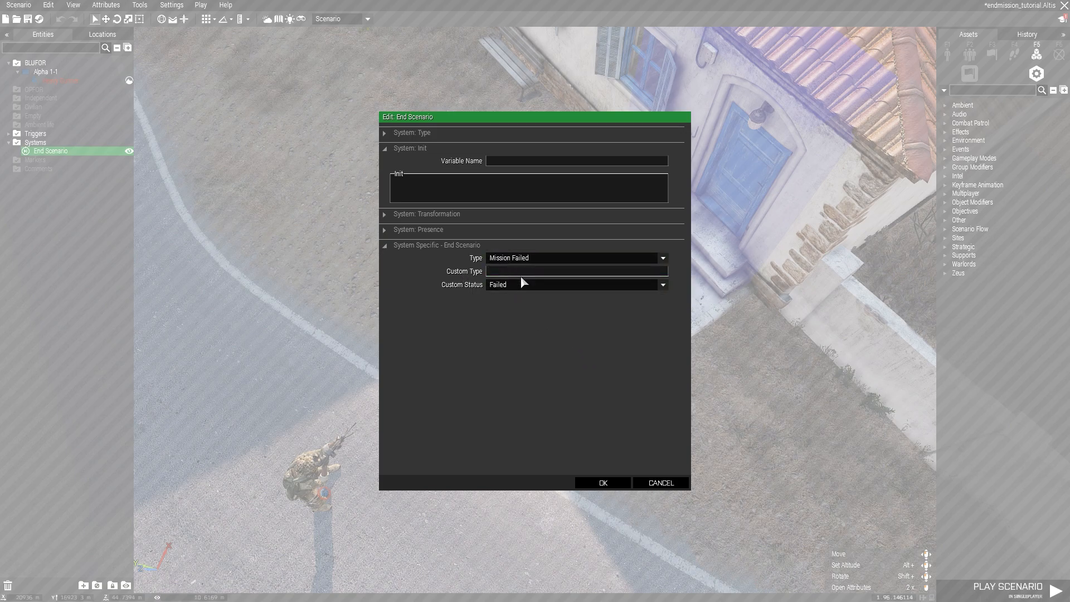
mouse_move(508, 282)
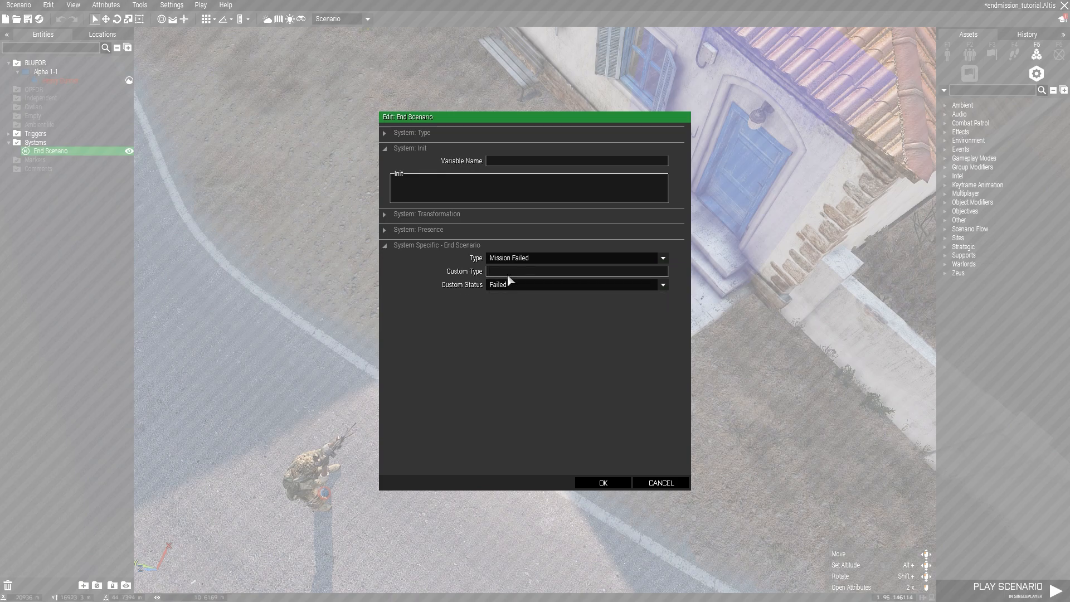
mouse_move(498, 284)
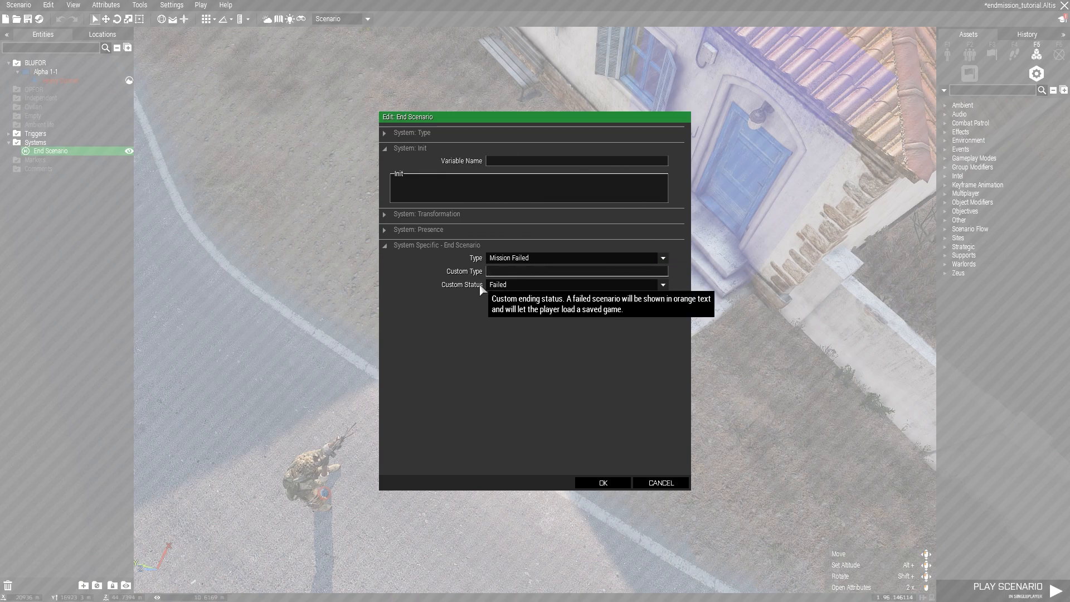
left_click(661, 284)
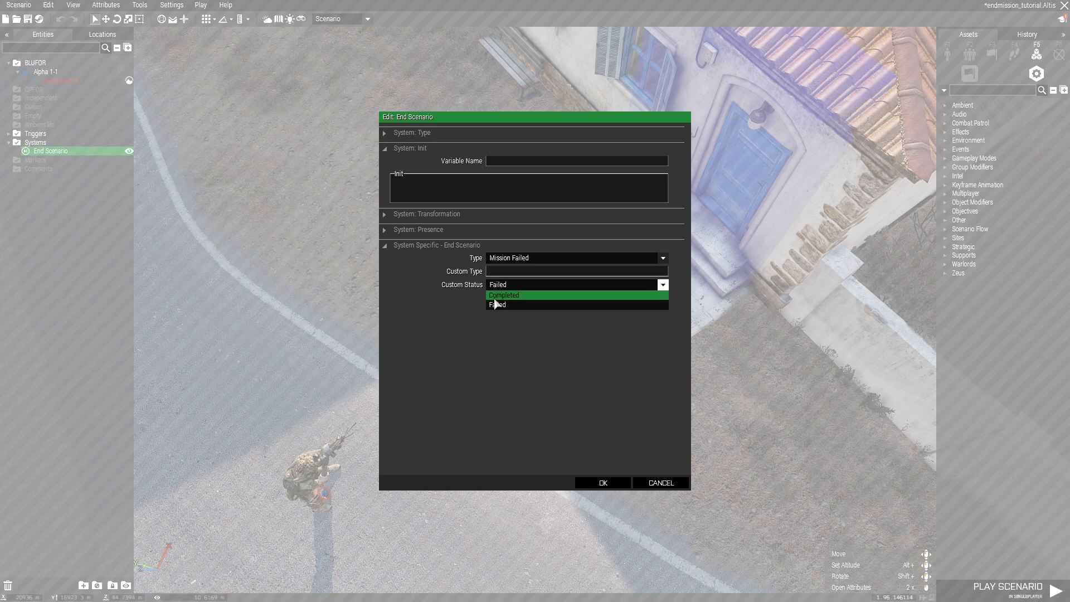
left_click(504, 295)
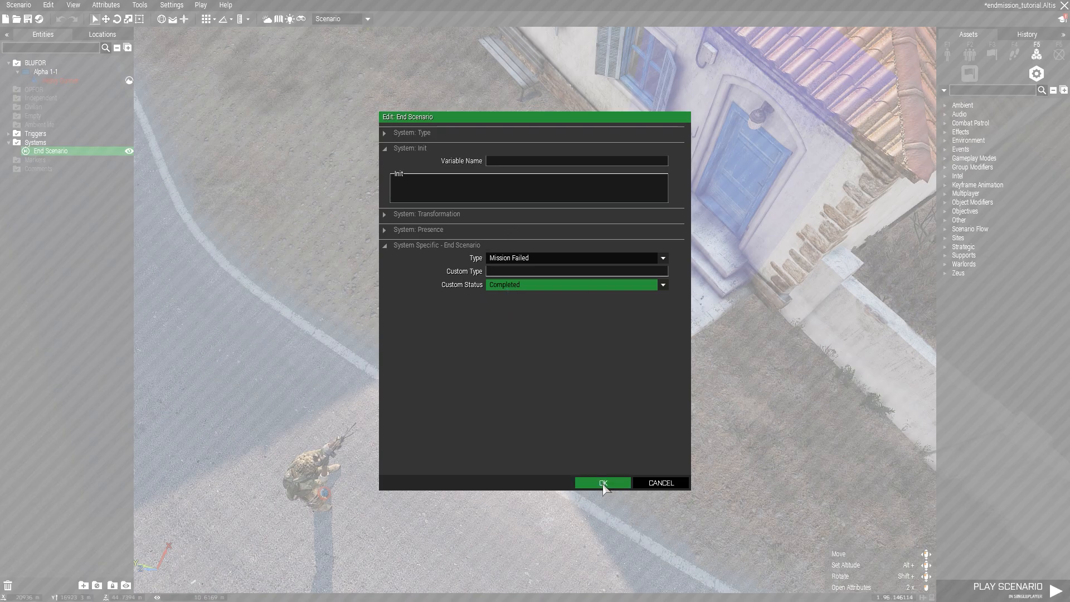
left_click(601, 482)
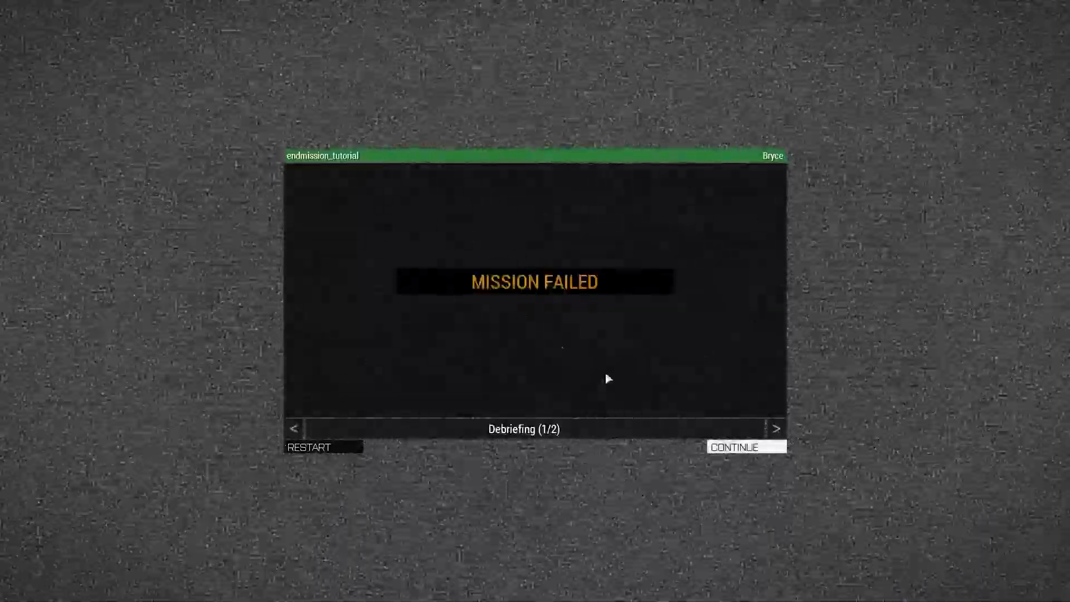
Continue past the Mission Failed debriefing screen
left_click(733, 446)
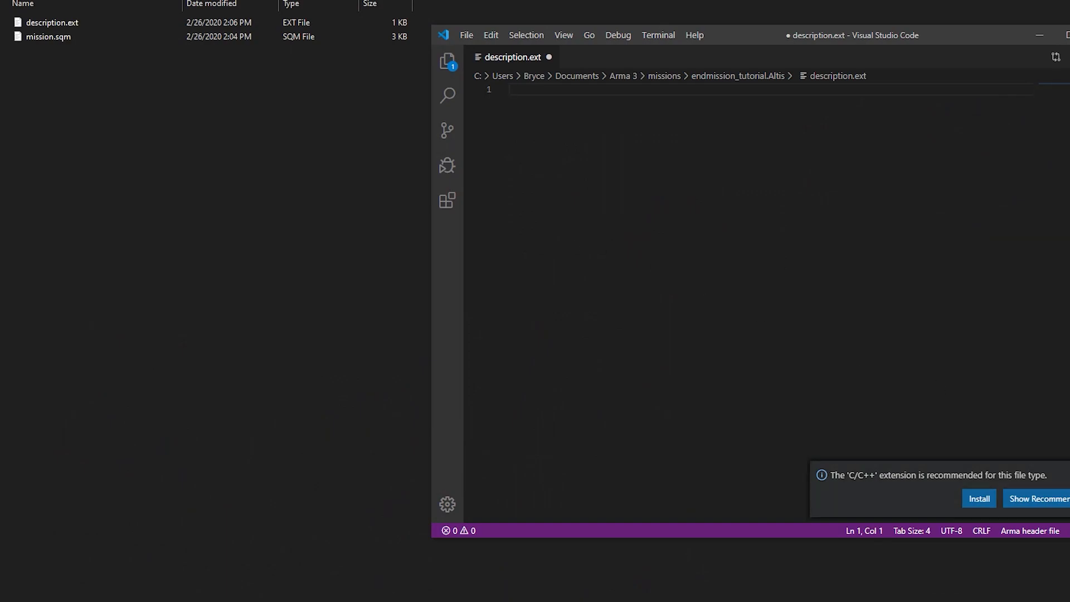
Write 'class CfgDebriefing' at the top of the empty description.ext file
left_click(51, 22)
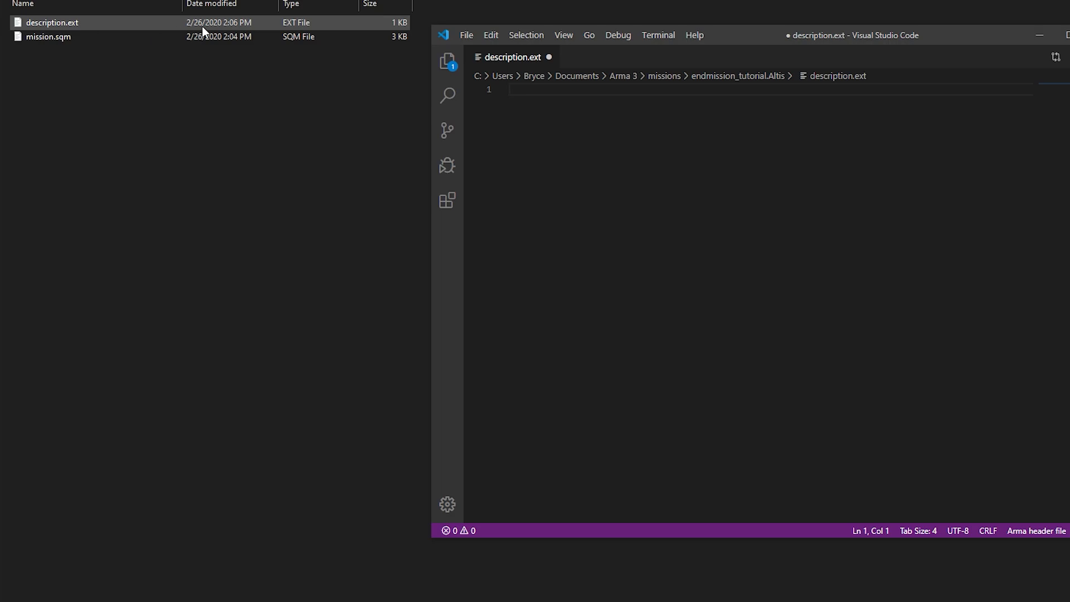
left_click(47, 35)
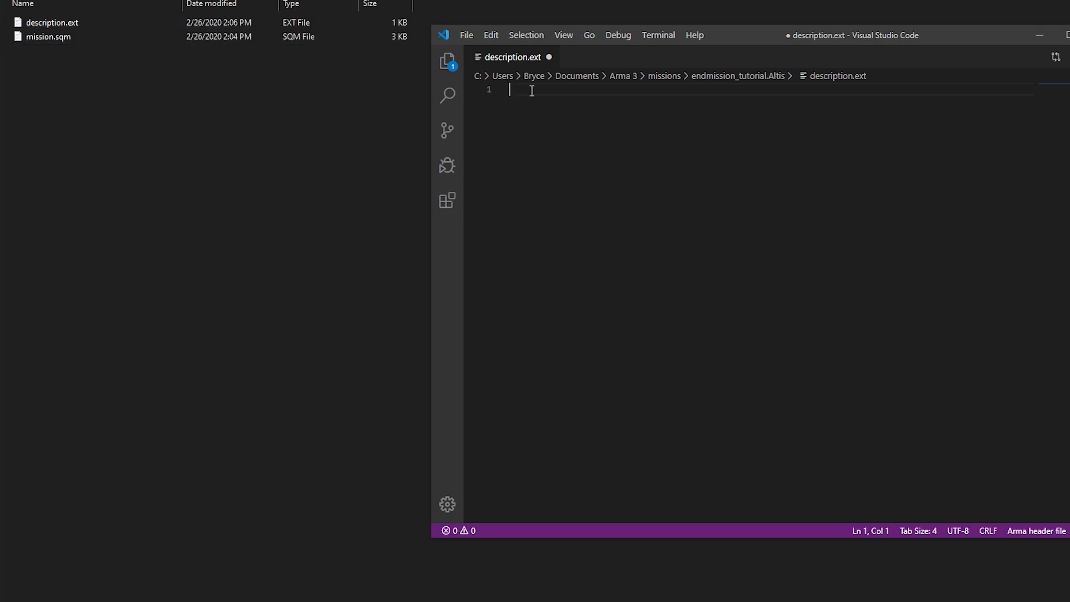
type("class")
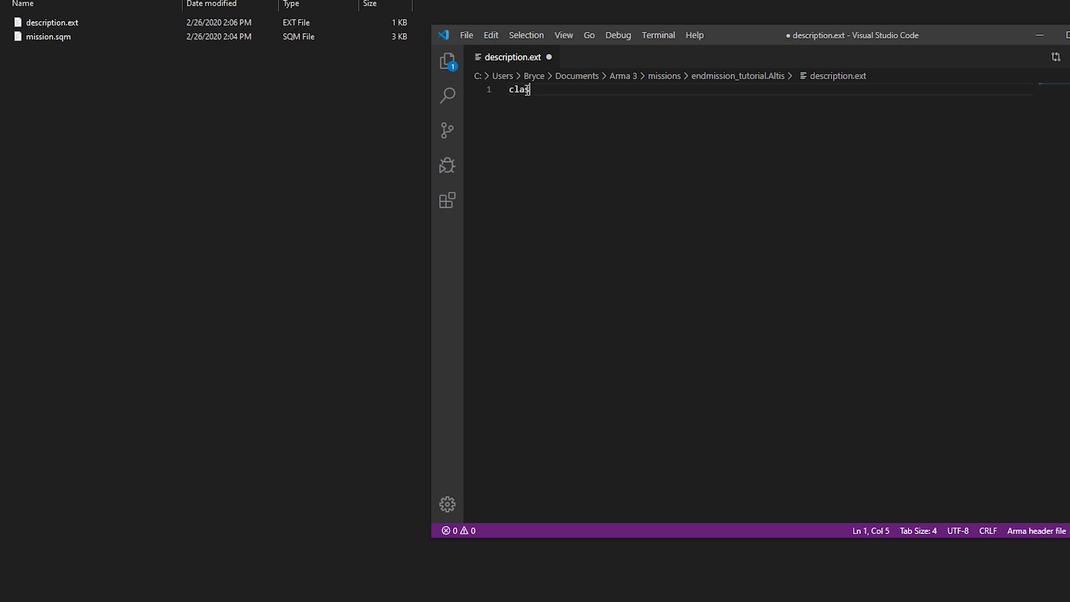
type("CfgDeb")
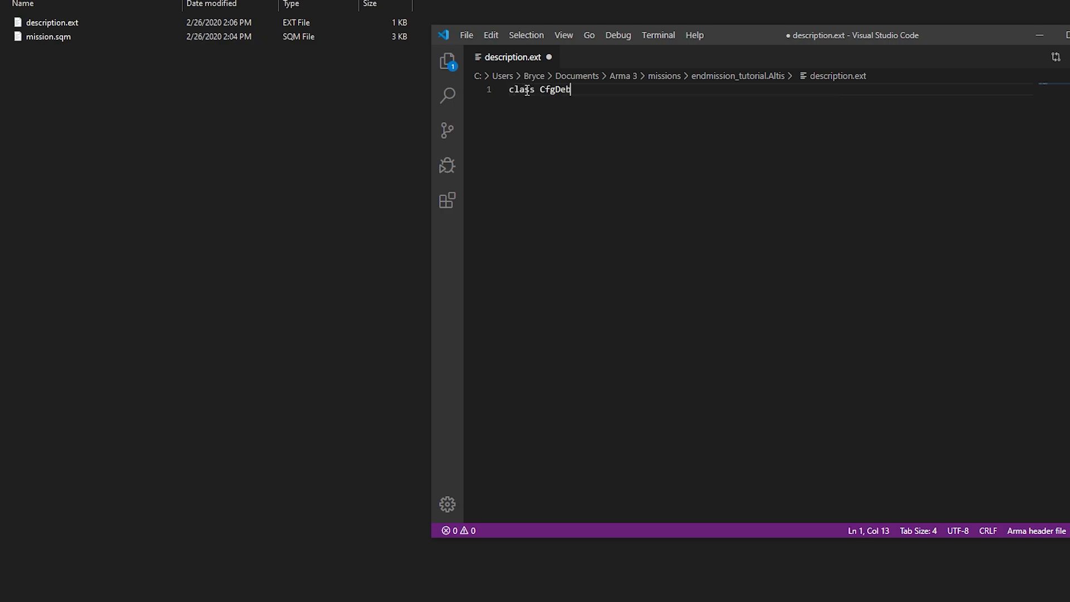
type("riefing P")
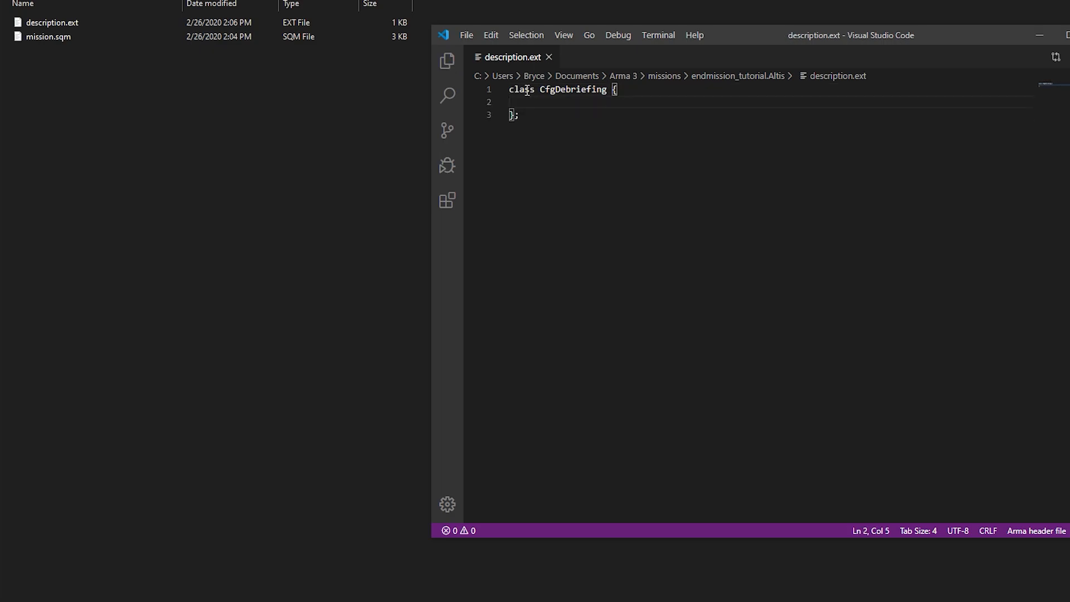
Add class end_1 inside CfgDebriefing with title "Mission end tutorial"
type("class end_1 {")
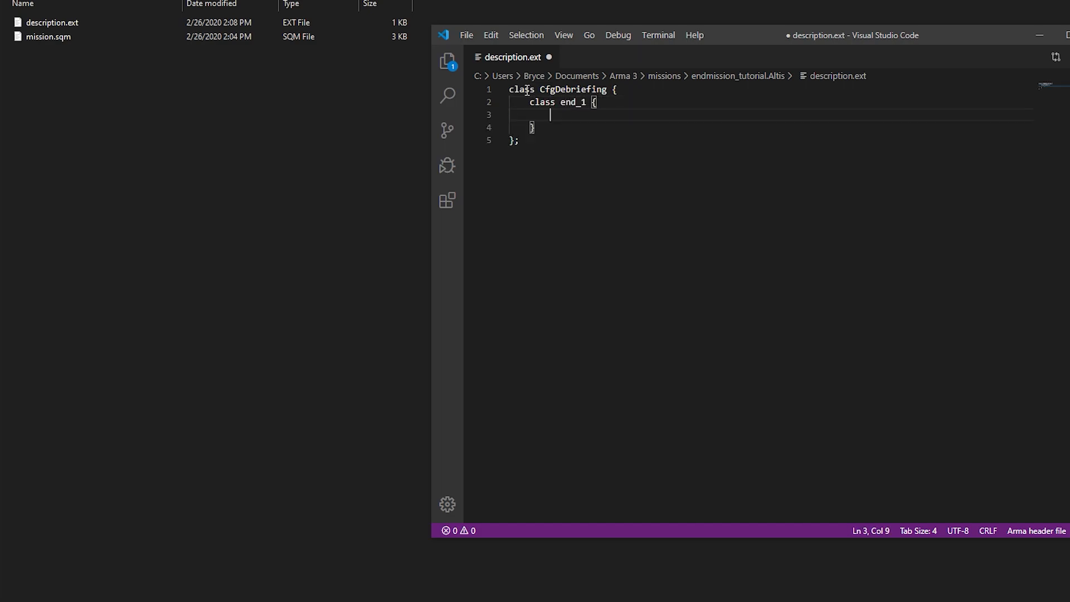
type(";")
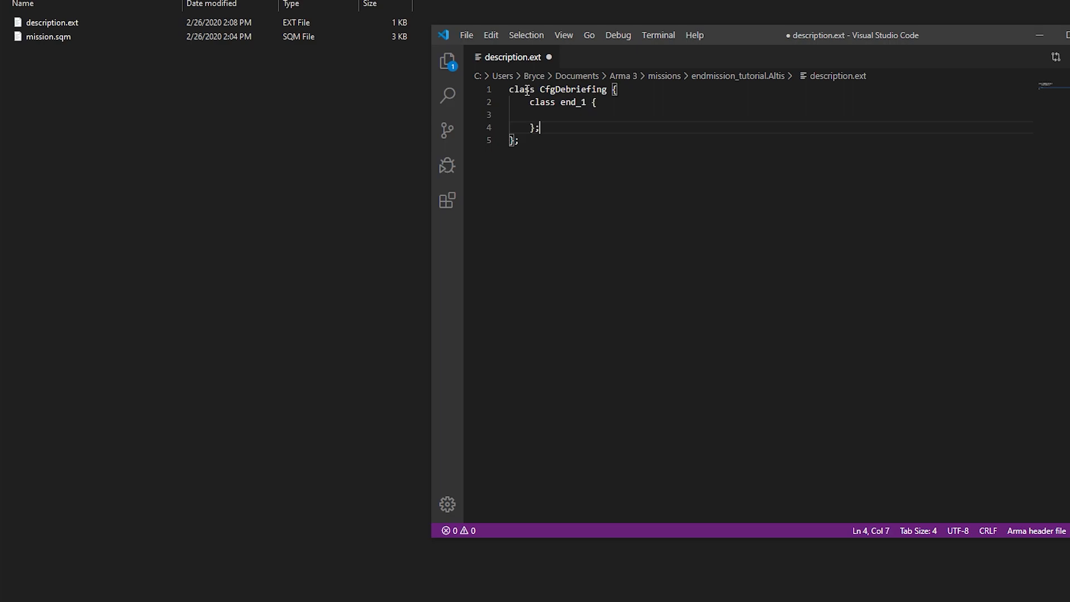
type("titl")
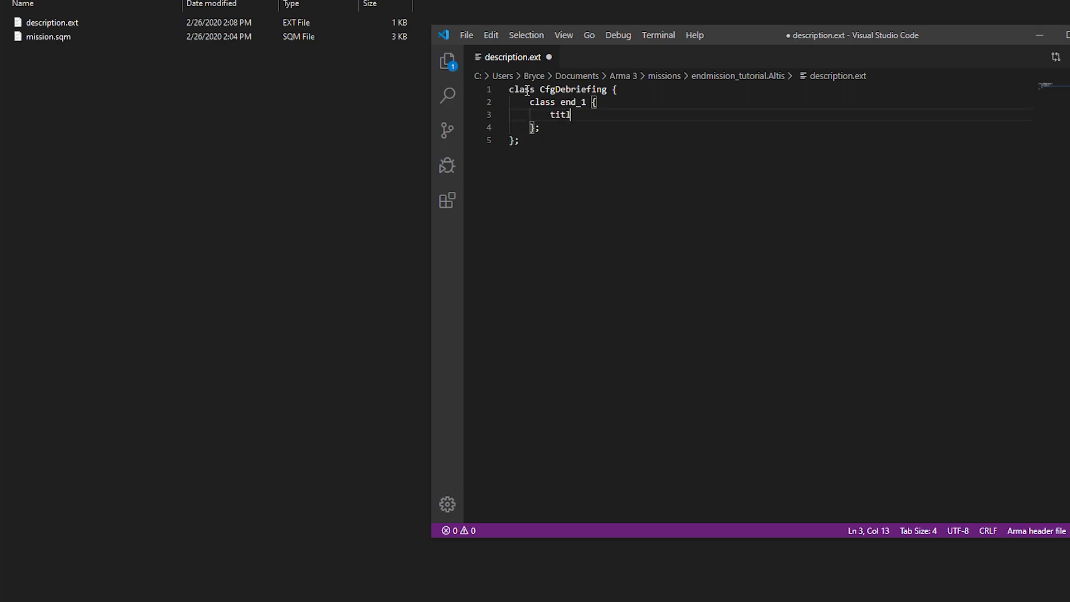
type("e = \"M")
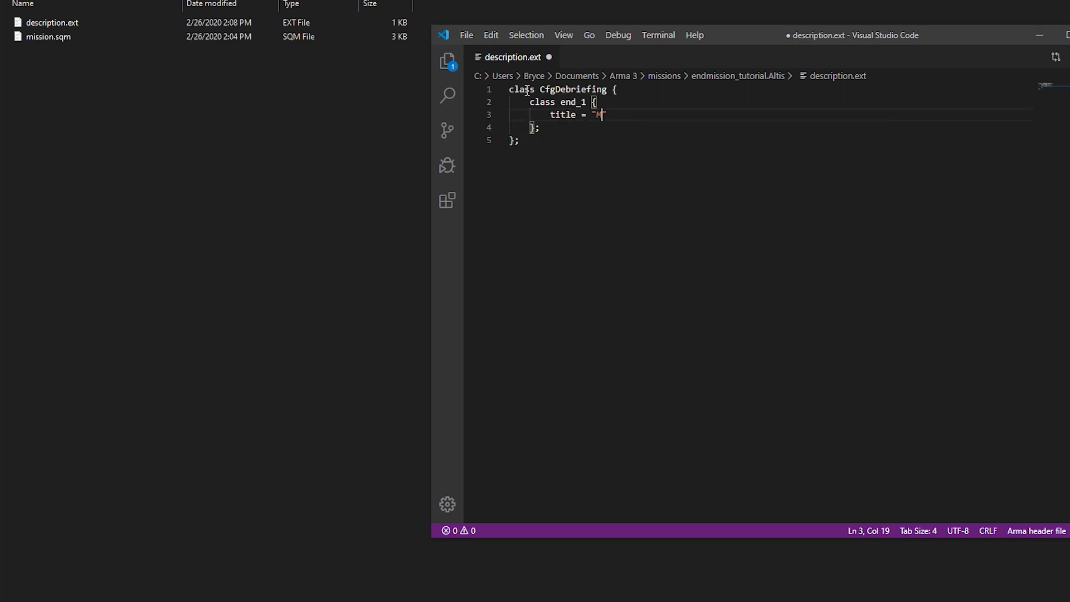
type("ission end tutro")
type("description = \"")
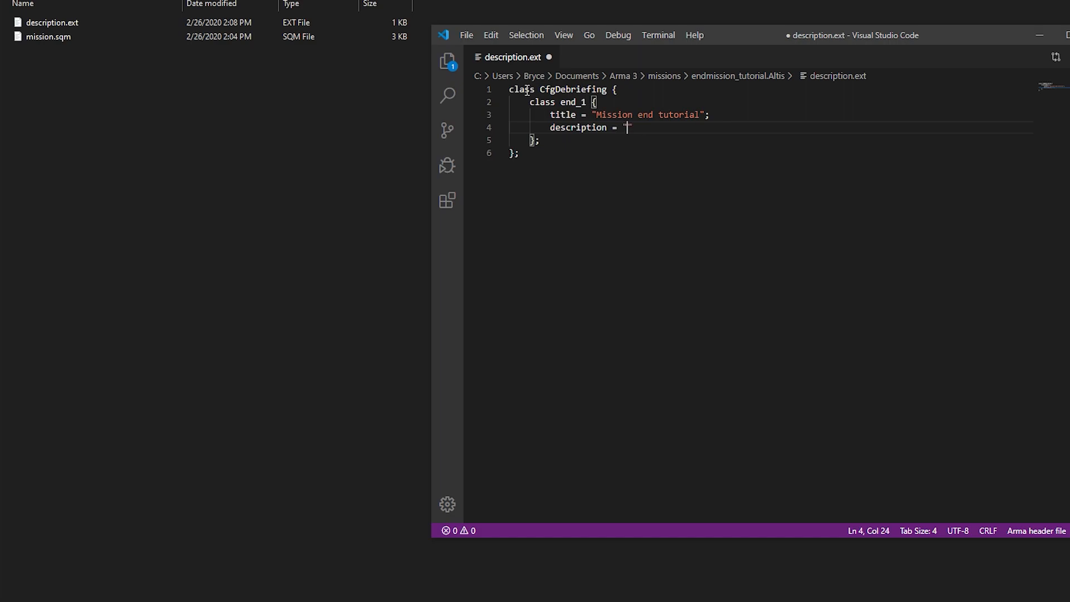
Add description "Mission was ended" and an empty picture entry, then save the file
type("Mission was")
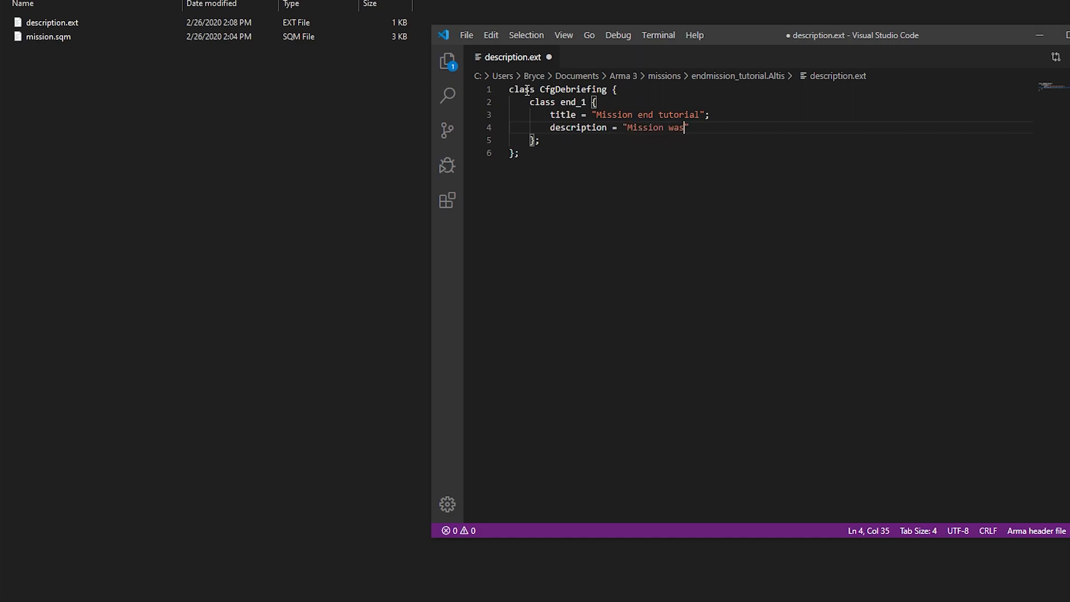
type("ended\";")
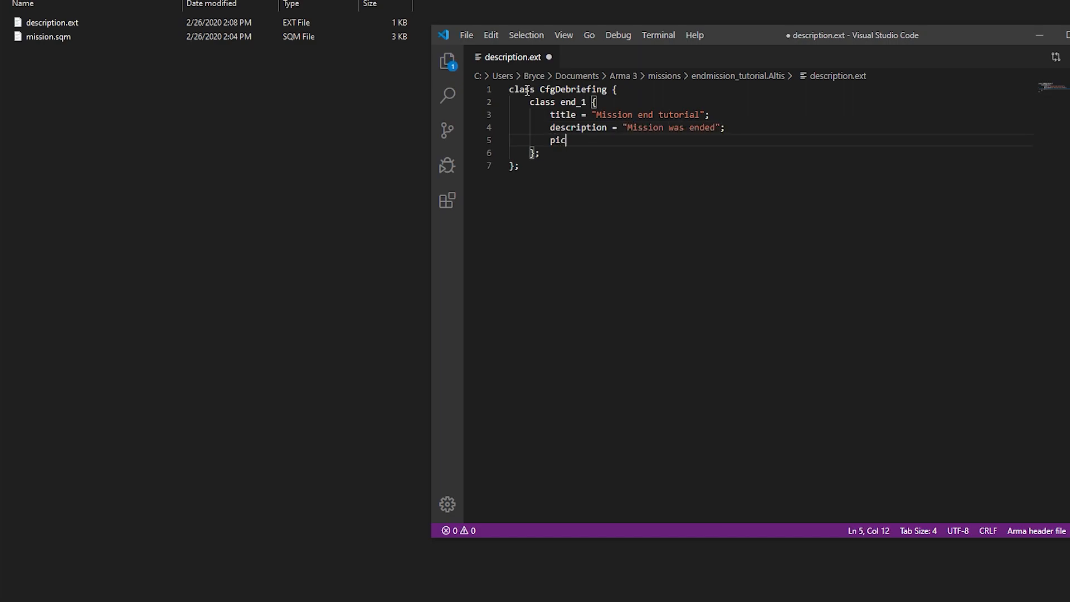
type("ture = \"\";")
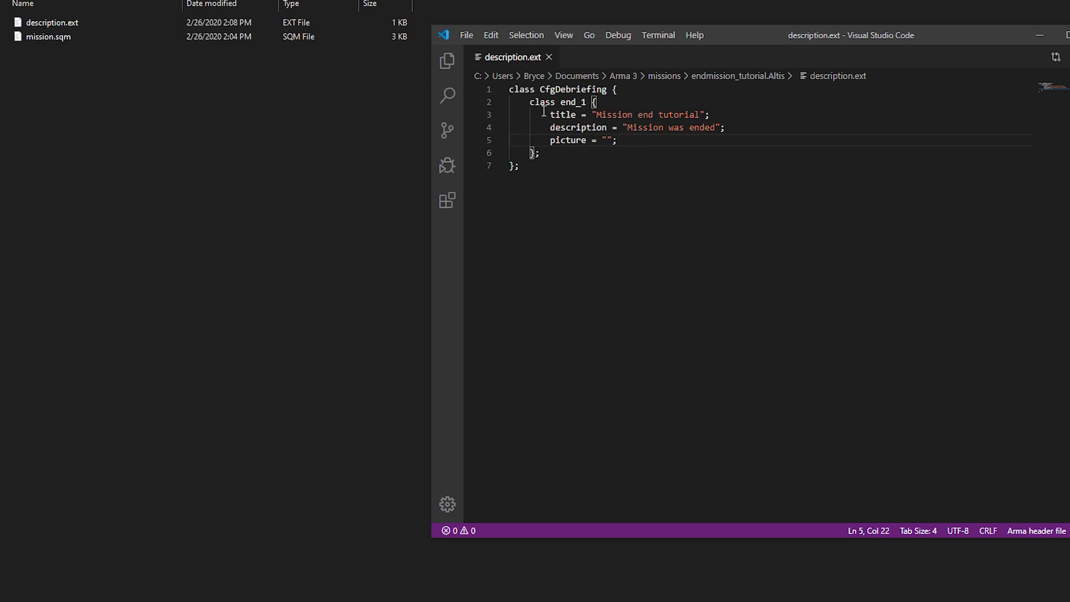
left_click_drag(549, 114, 633, 140)
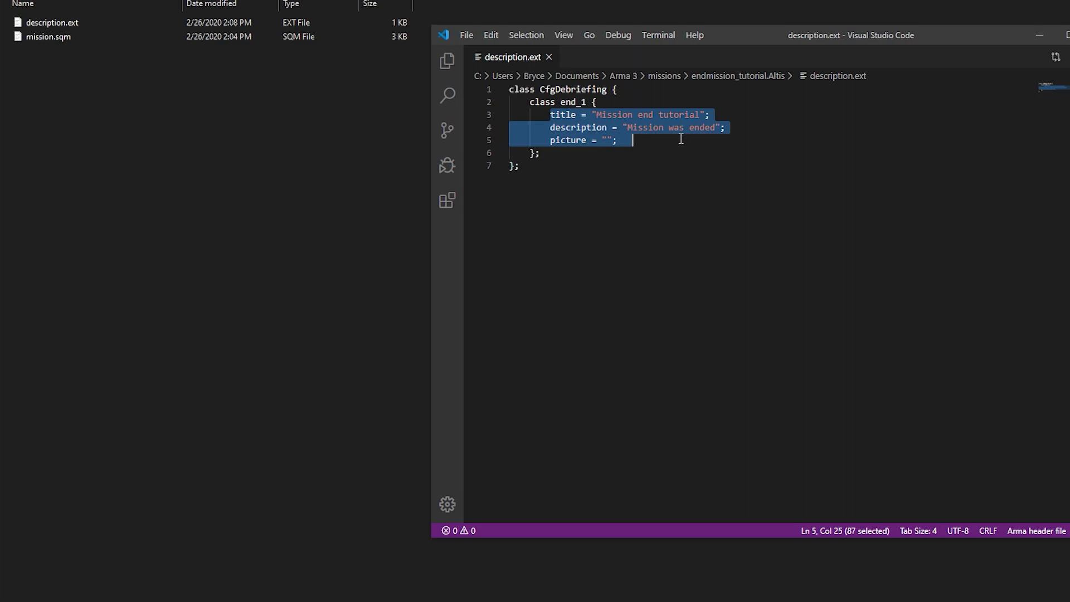
left_click(606, 141)
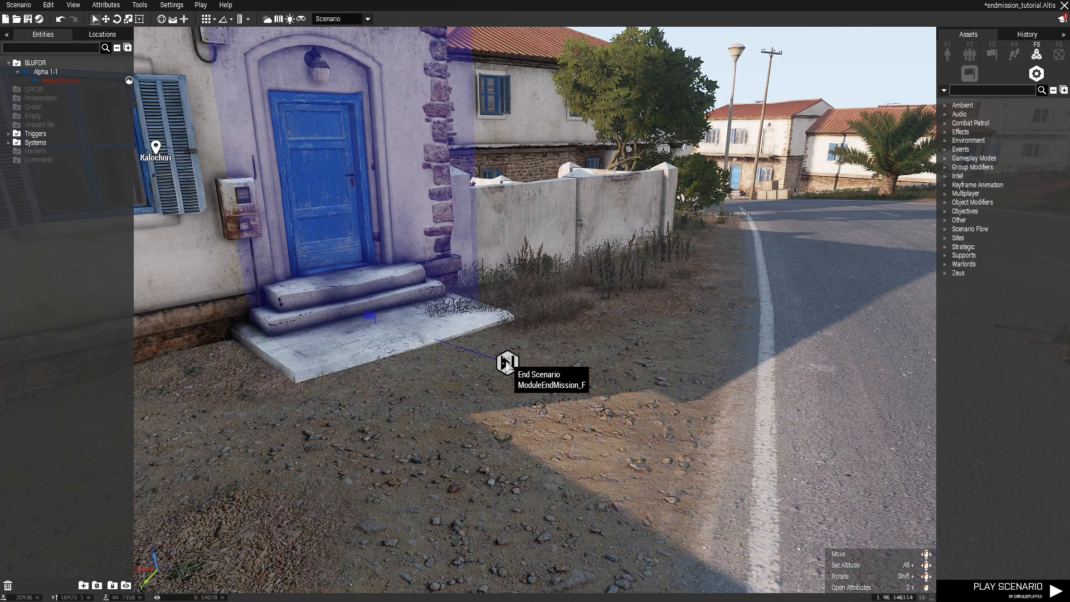
Point the End Scenario module at the custom end_1 class and play the scenario
double_click(507, 360)
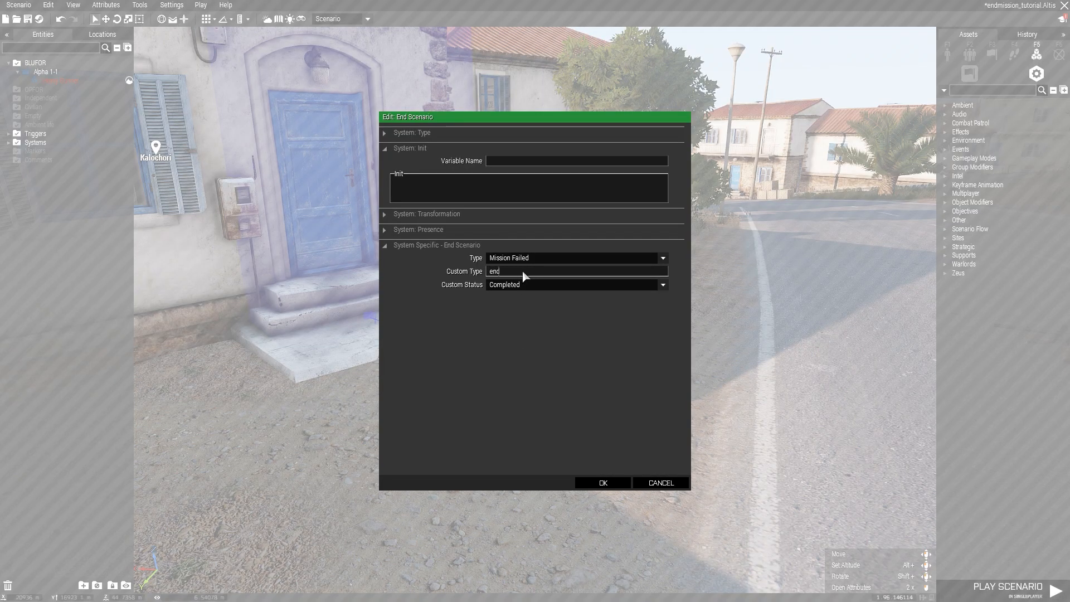
left_click(601, 482)
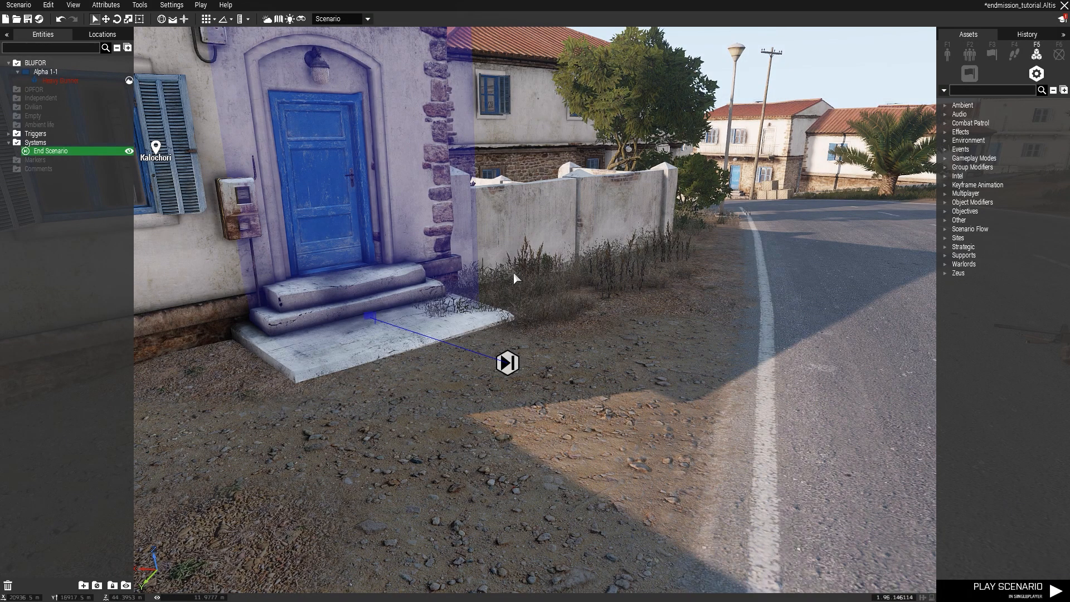
left_click(1011, 586)
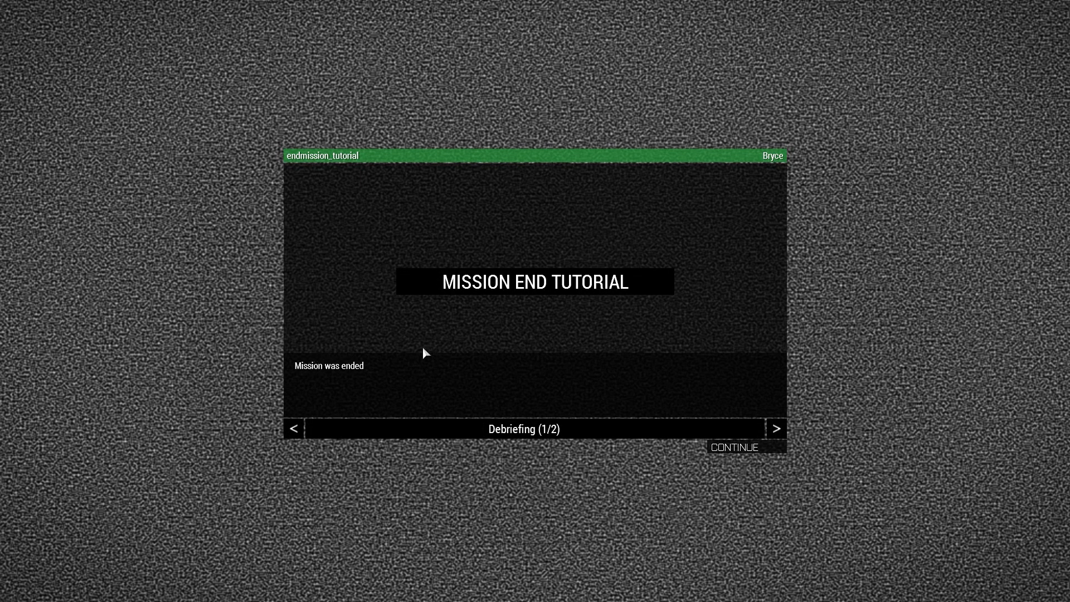
mouse_move(634, 292)
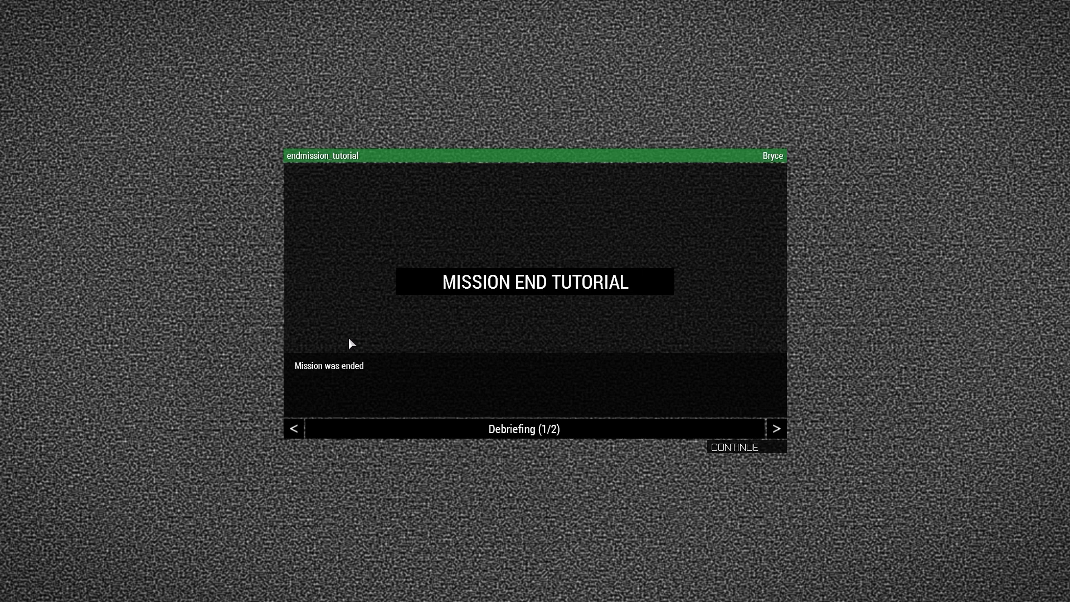
mouse_move(442, 268)
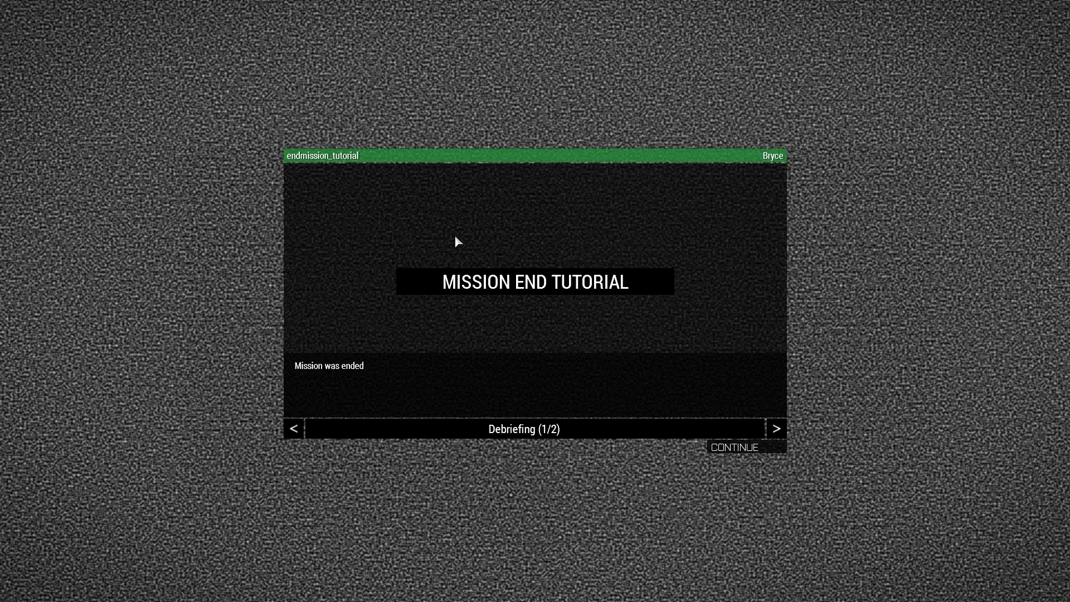
mouse_move(450, 229)
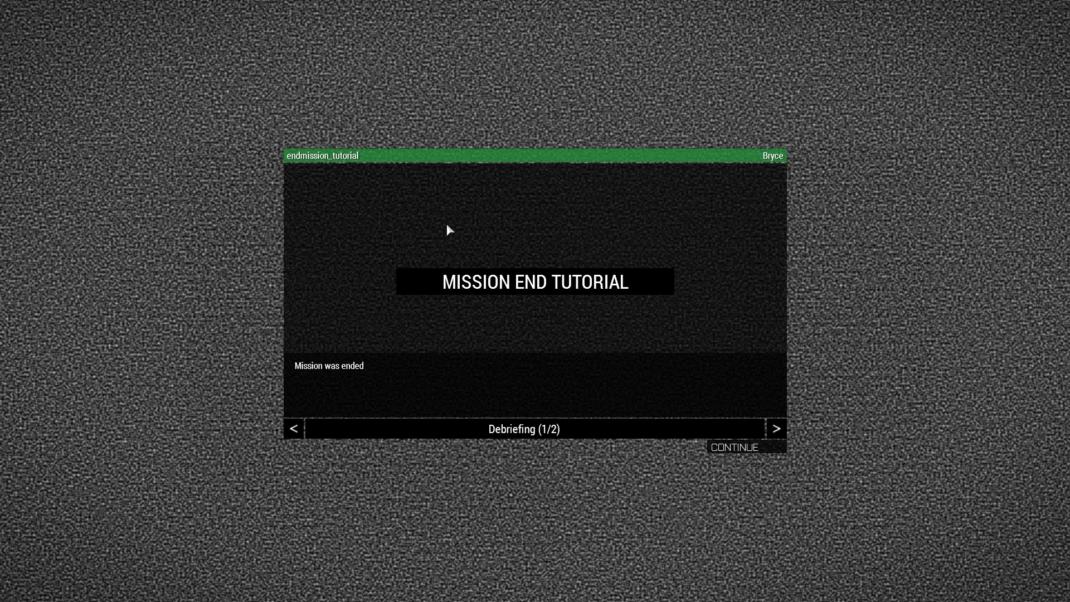